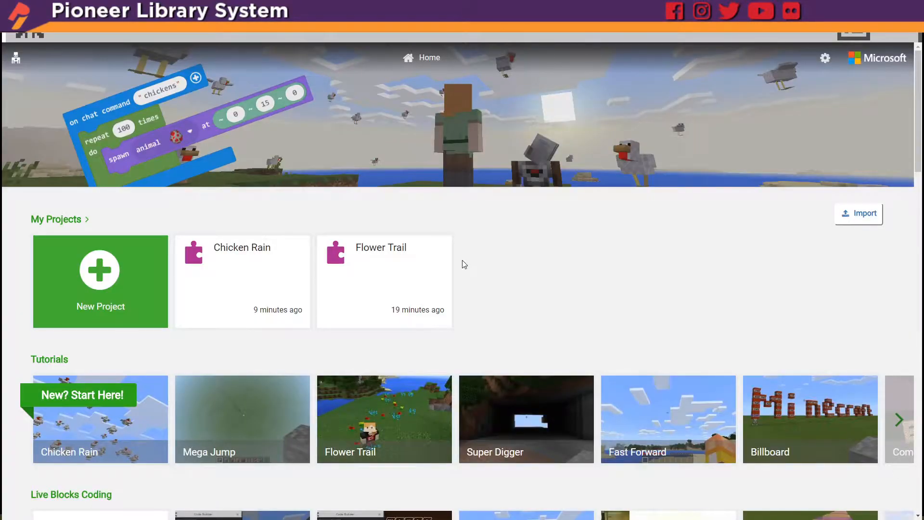
Start a new project and name it 'Mega Jump'
{"action": "left_click", "coordinate": [100, 271]}
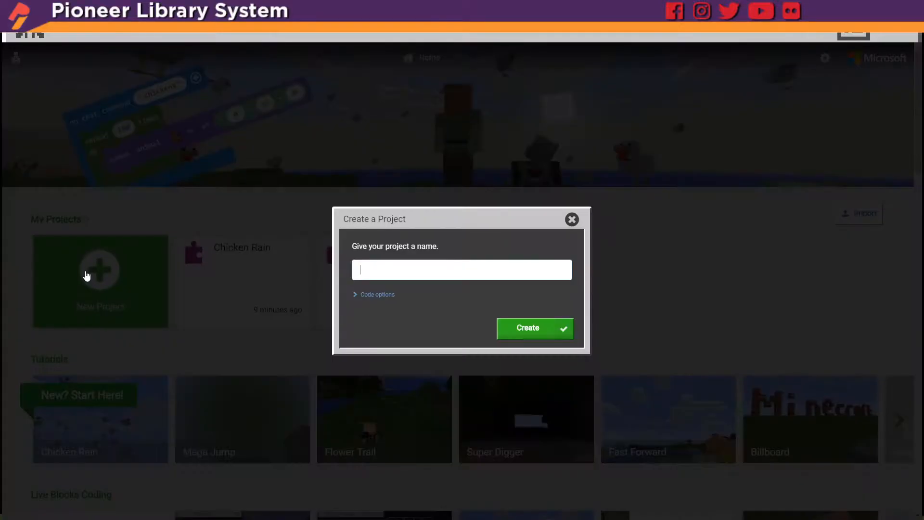
{"action": "type", "text": "Mega Jump"}
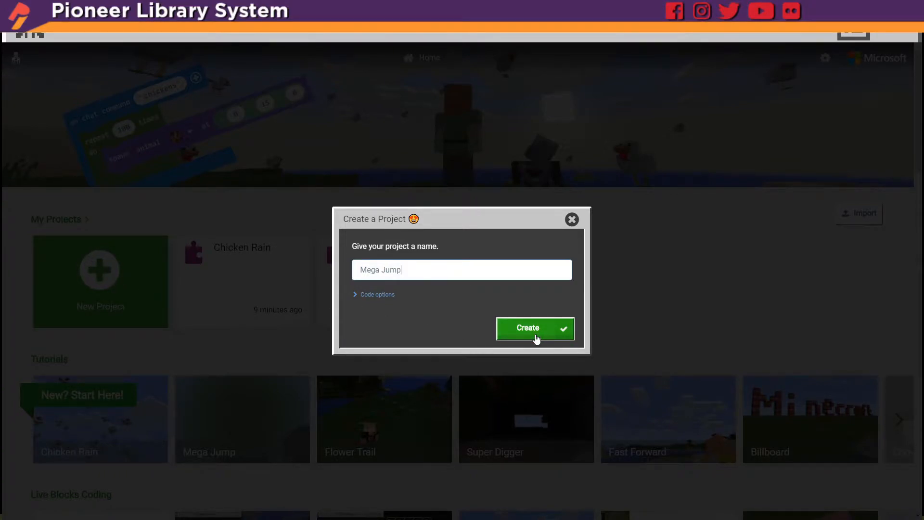
{"action": "left_click", "coordinate": [535, 328]}
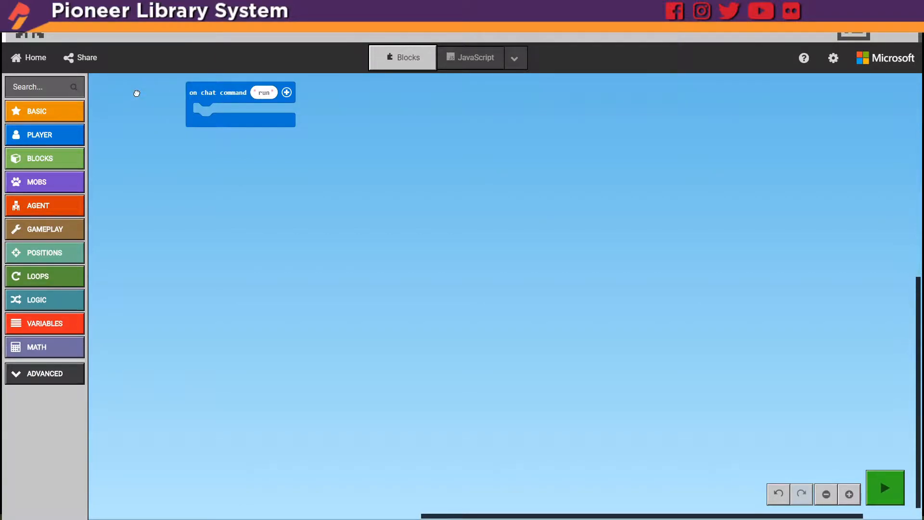
Change the on chat command trigger word from 'run' to 'jump'
{"action": "left_click", "coordinate": [262, 92]}
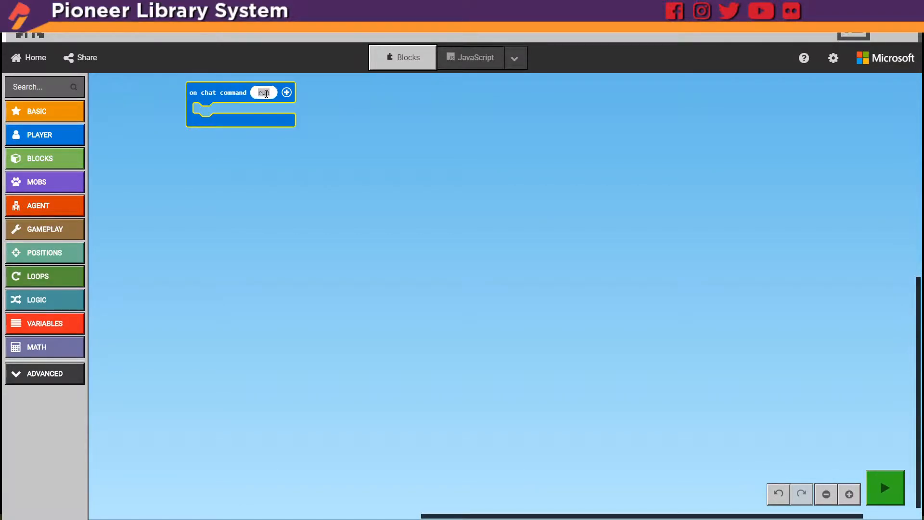
{"action": "left_click", "coordinate": [343, 115]}
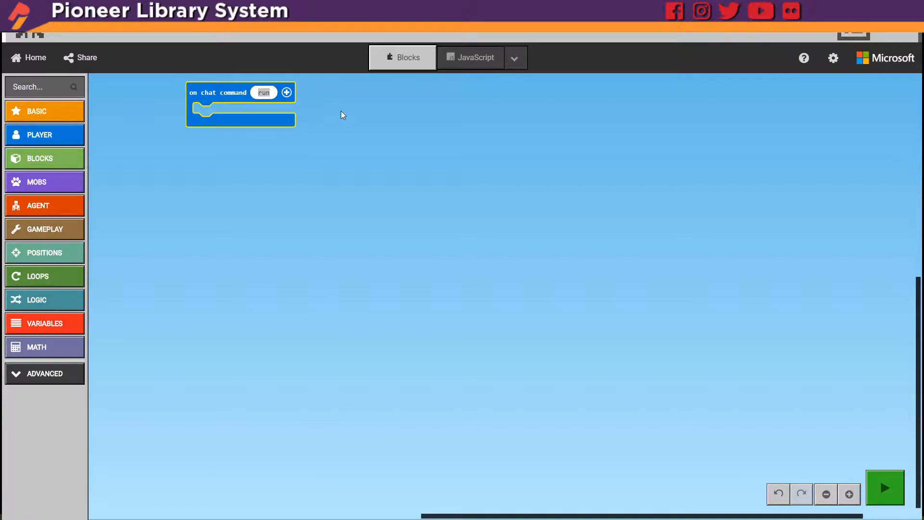
{"action": "type", "text": "jump"}
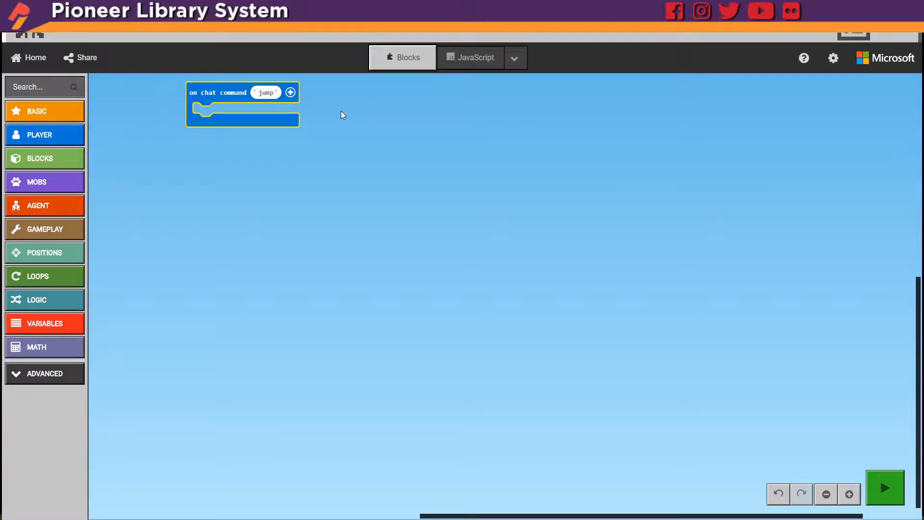
{"action": "mouse_move", "coordinate": [110, 160]}
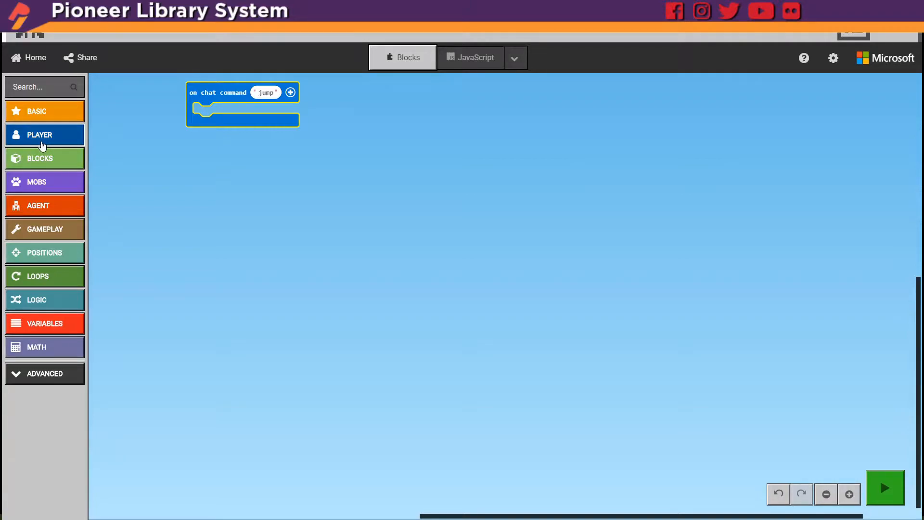
Add a Player teleport-to block at 0, 100, 0 under the jump command and run it
{"action": "left_click", "coordinate": [45, 134]}
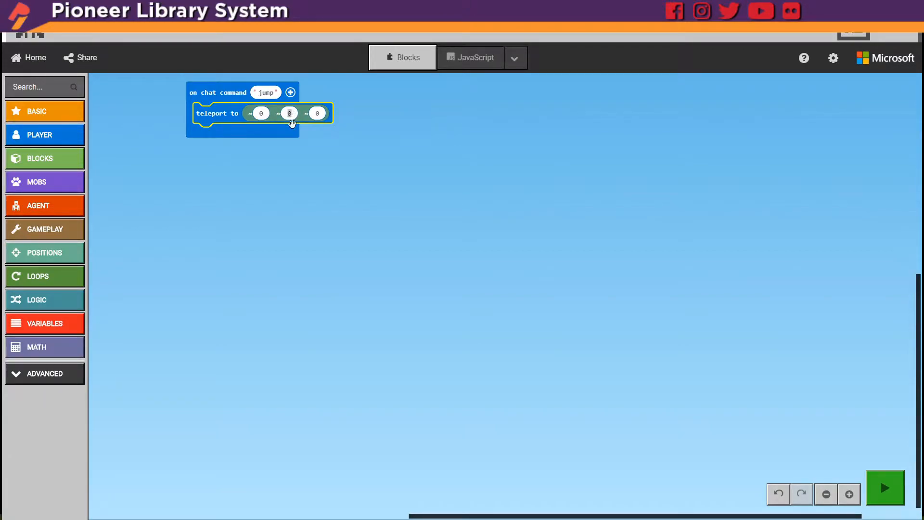
{"action": "mouse_move", "coordinate": [293, 131]}
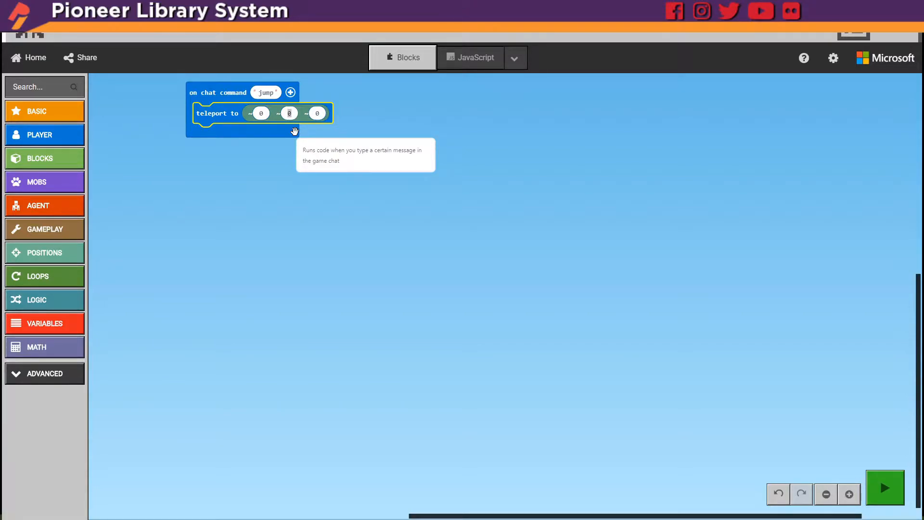
{"action": "type", "text": "100"}
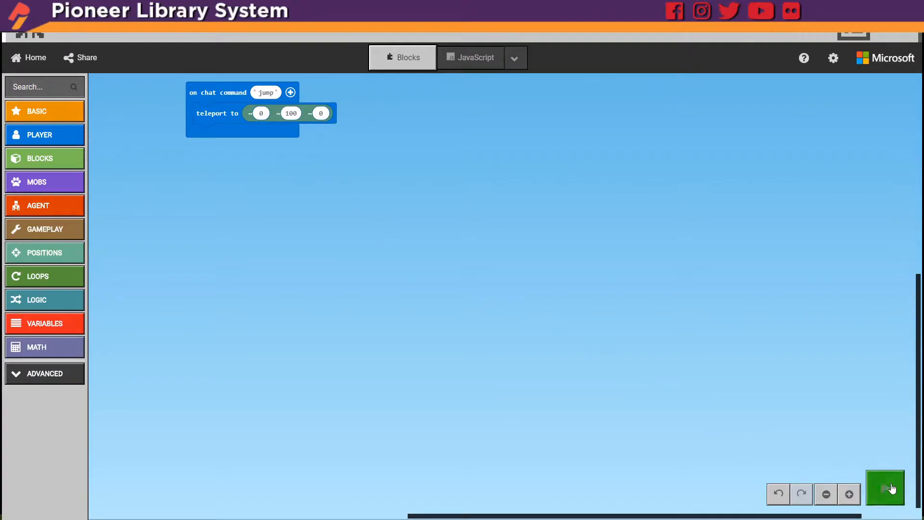
{"action": "left_click", "coordinate": [883, 487]}
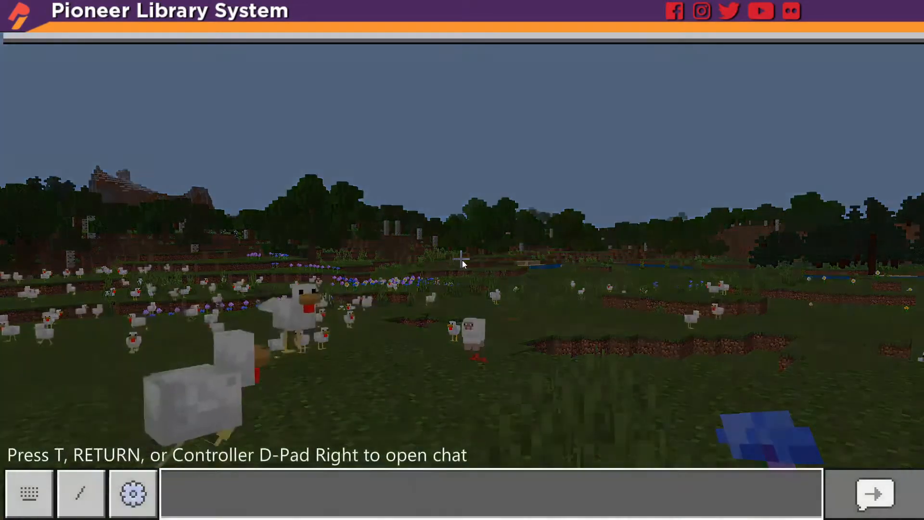
Send 'jump' in Minecraft chat to test the teleport
{"action": "type", "text": "jump"}
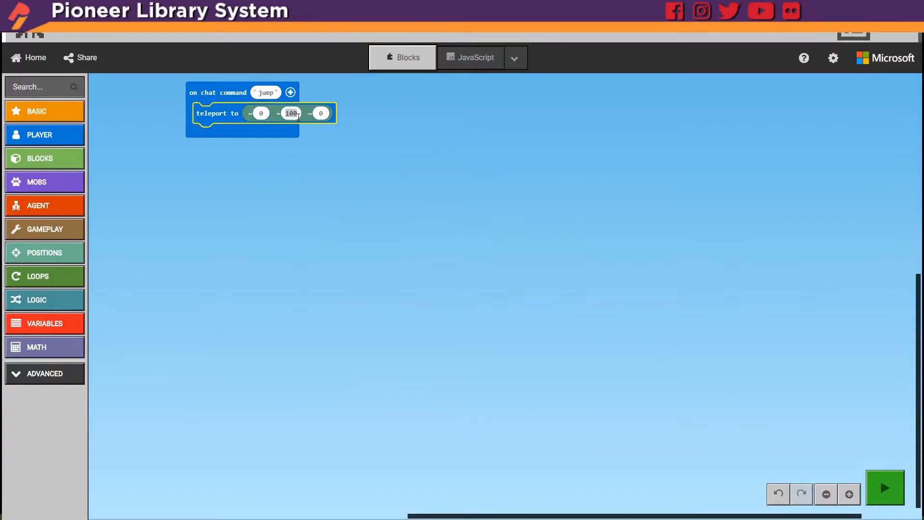
Change the teleport height from 100 to 500
{"action": "type", "text": "500"}
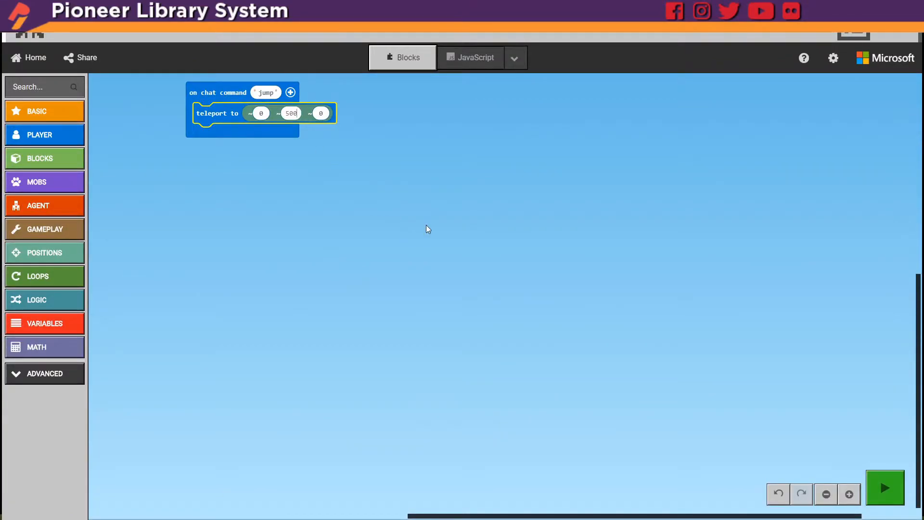
{"action": "left_click", "coordinate": [882, 492]}
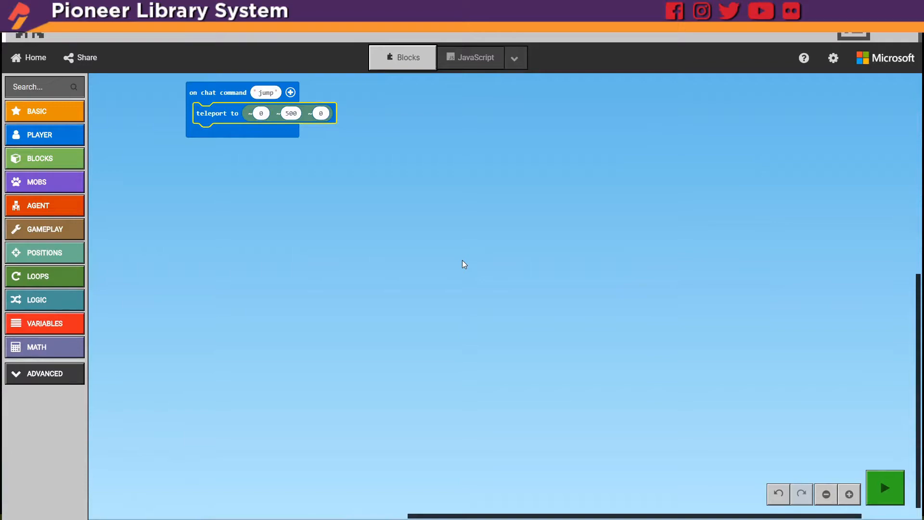
{"action": "mouse_move", "coordinate": [290, 93]}
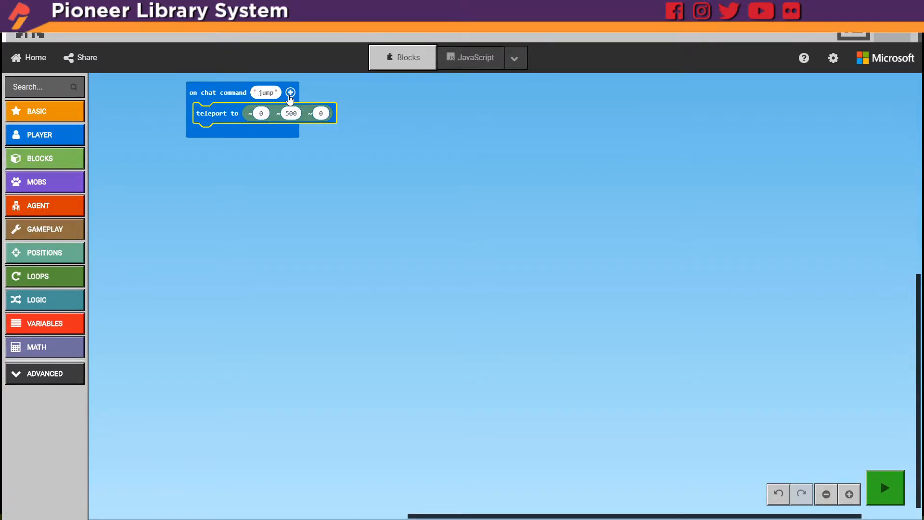
Add a num1 parameter to the jump command and use it as the teleport height
{"action": "left_click", "coordinate": [289, 92]}
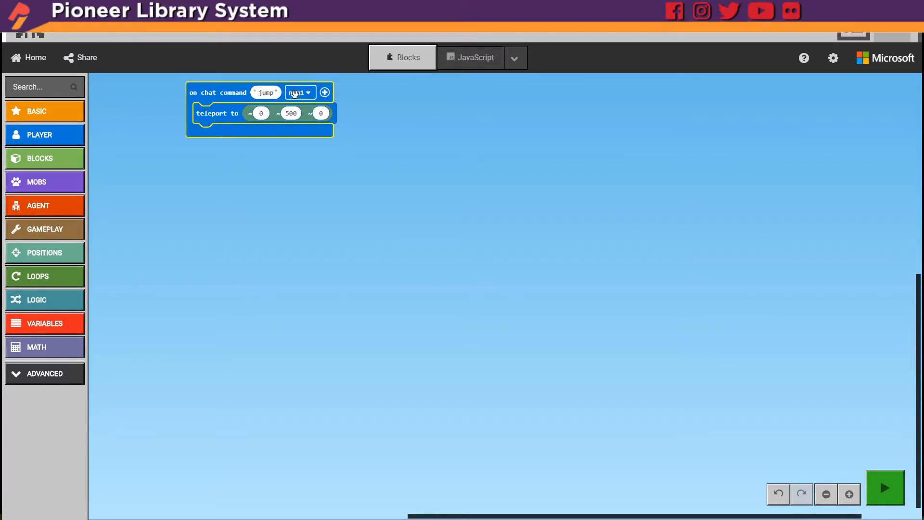
{"action": "mouse_move", "coordinate": [309, 95]}
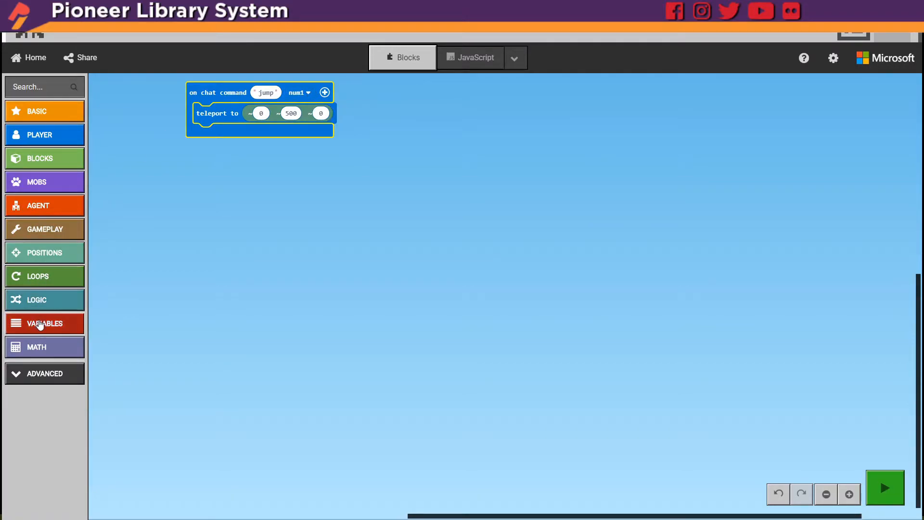
{"action": "left_click", "coordinate": [44, 323]}
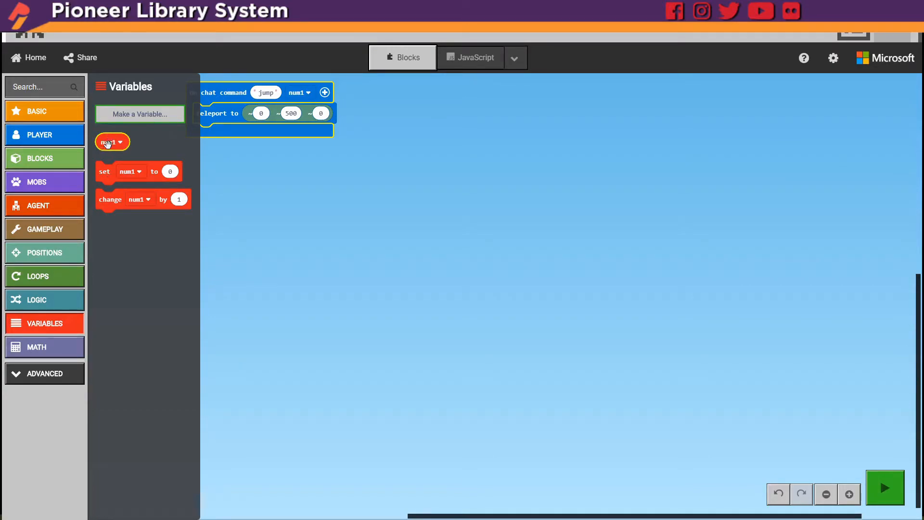
{"action": "left_click_drag", "start_coordinate": [112, 142], "coordinate": [221, 114]}
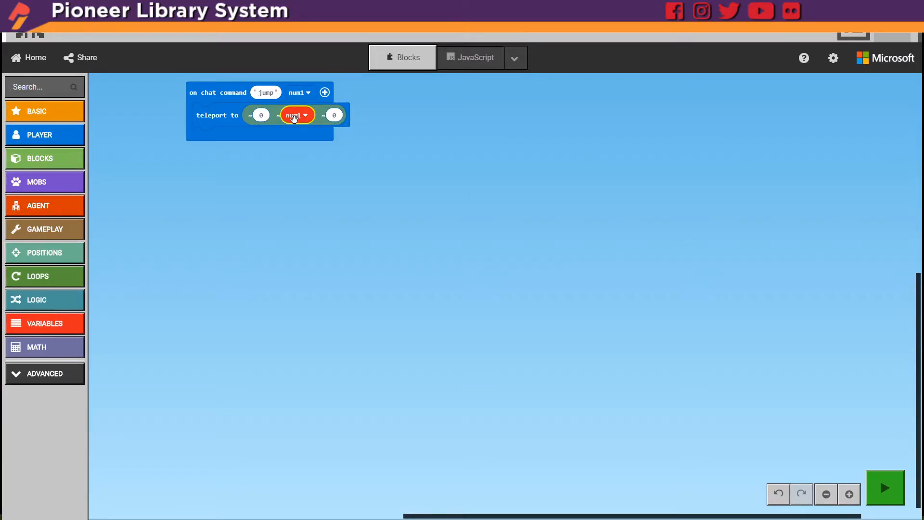
{"action": "mouse_move", "coordinate": [323, 239]}
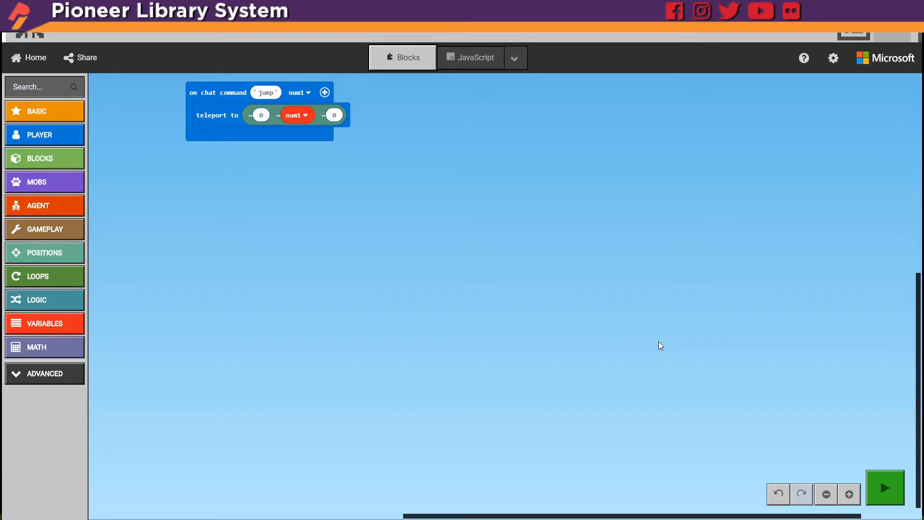
{"action": "mouse_move", "coordinate": [877, 497]}
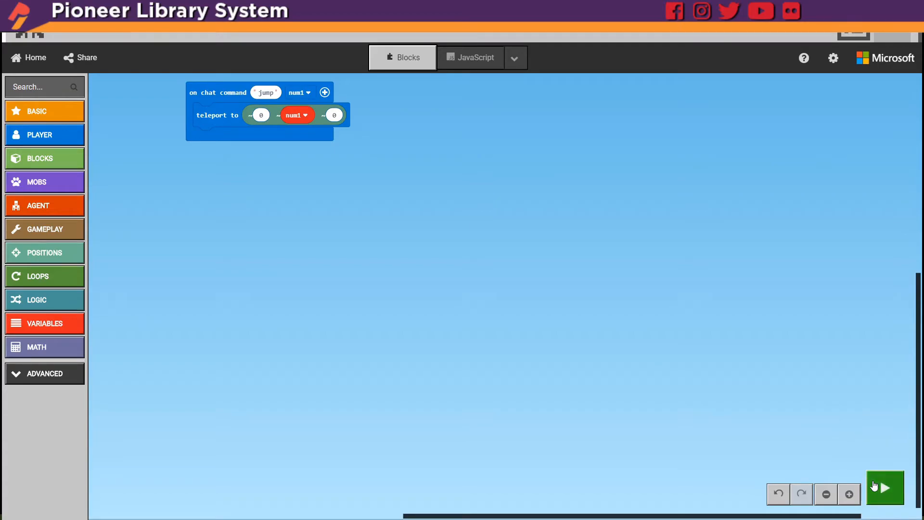
Run the code, send 'jump 50' in chat, then enter 'jump 30'
{"action": "left_click", "coordinate": [885, 494]}
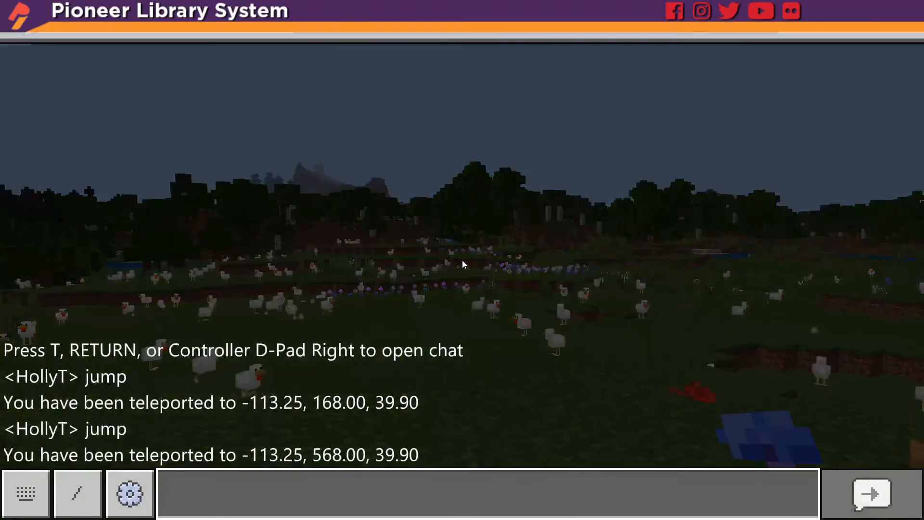
{"action": "type", "text": "ju"}
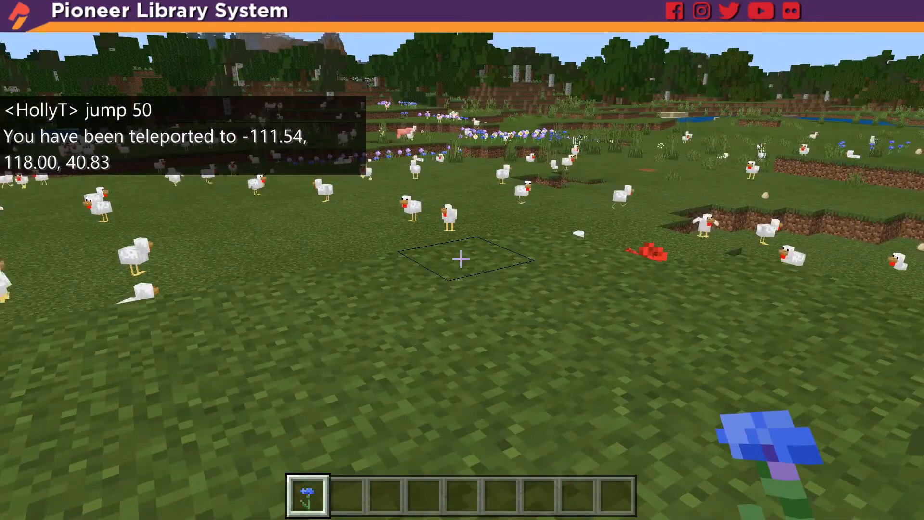
{"action": "key", "text": "t"}
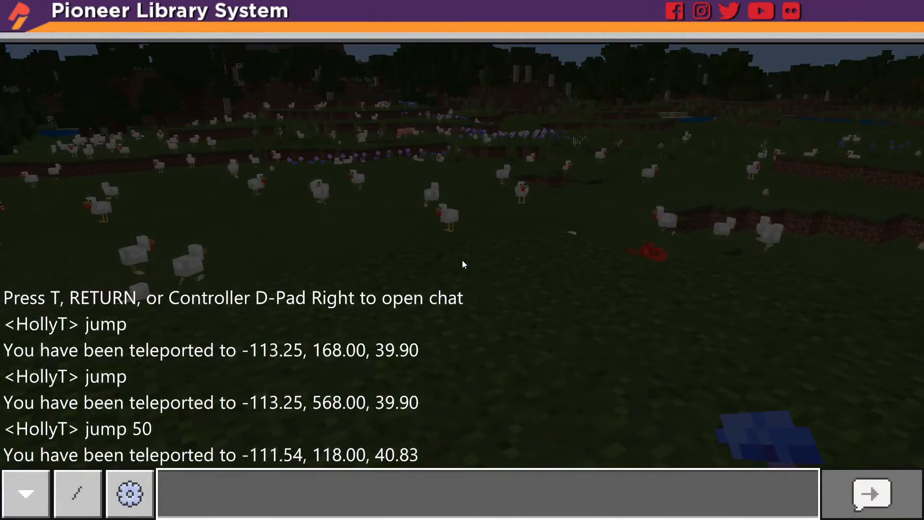
{"action": "type", "text": "jump 30"}
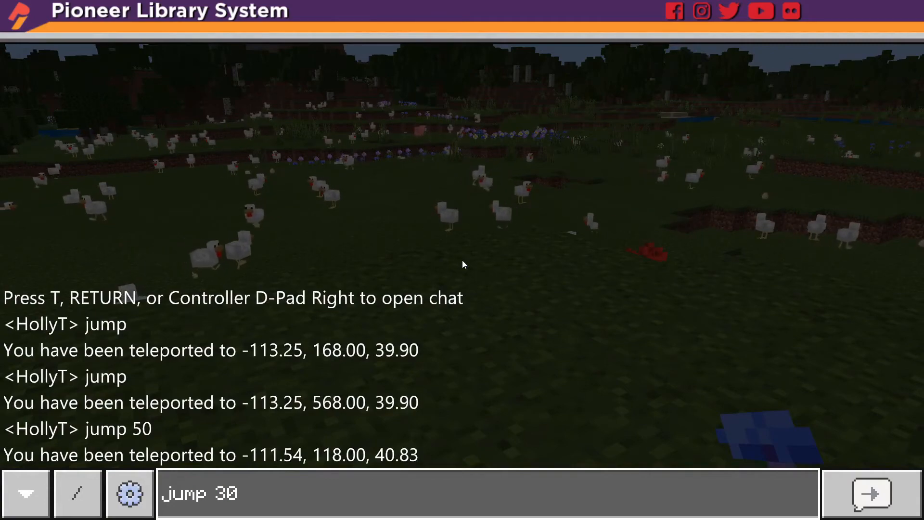